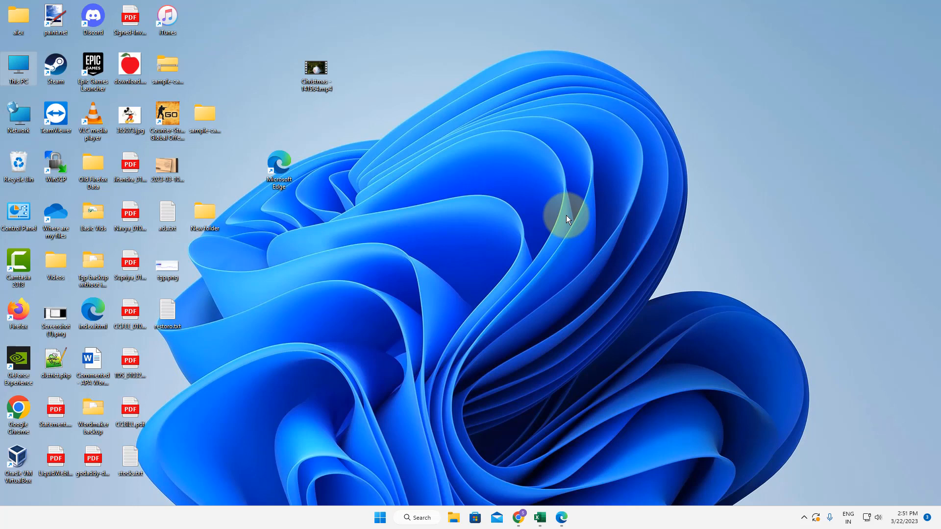
{"action": "mouse_move", "coordinate": [388, 477]}
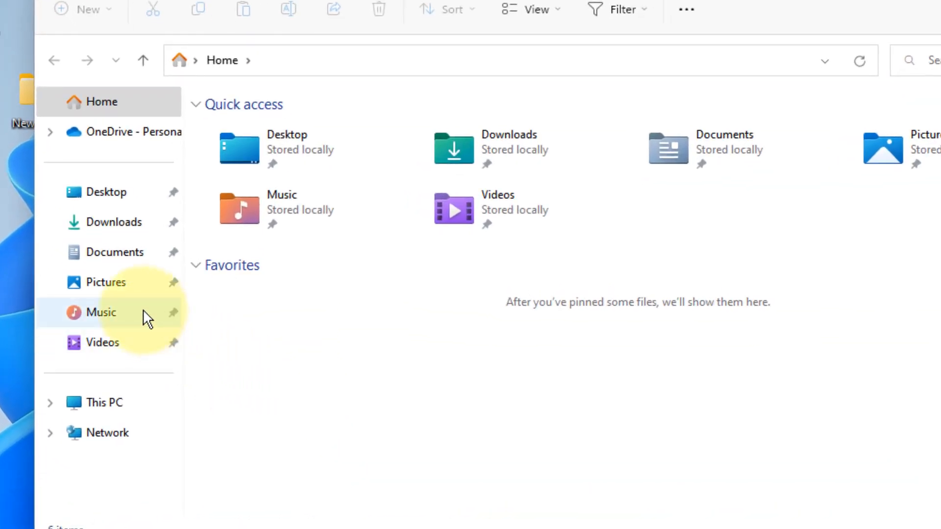
Show the Music folder in File Explorer so the iTunes folder is listed.
{"action": "left_click", "coordinate": [101, 312]}
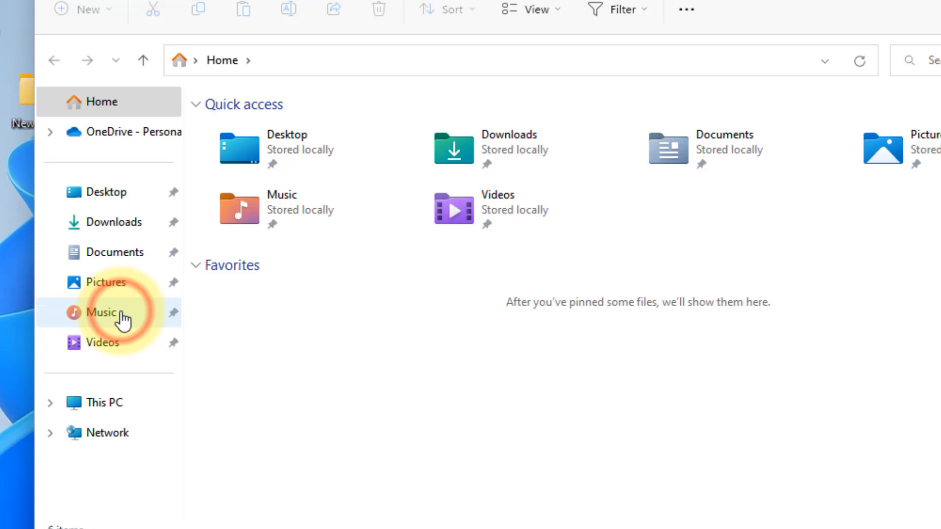
{"action": "left_click", "coordinate": [102, 311]}
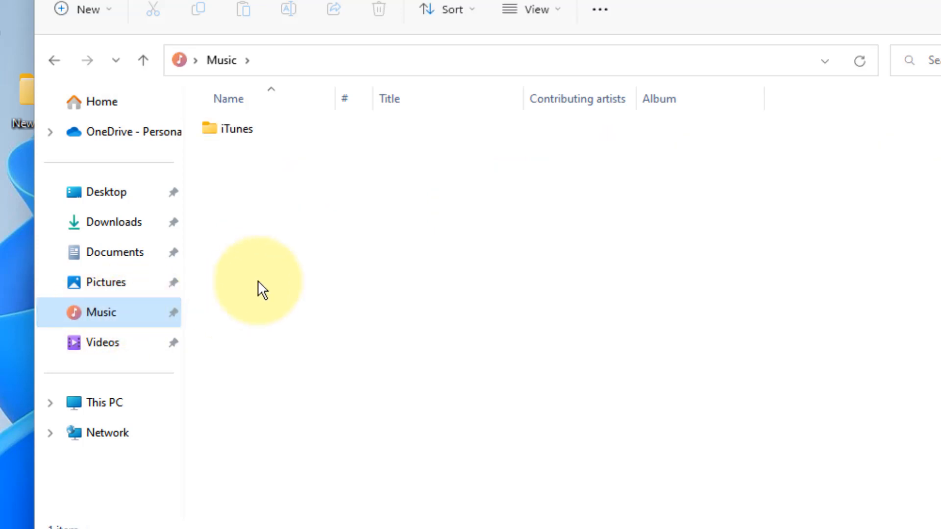
{"action": "mouse_move", "coordinate": [237, 128]}
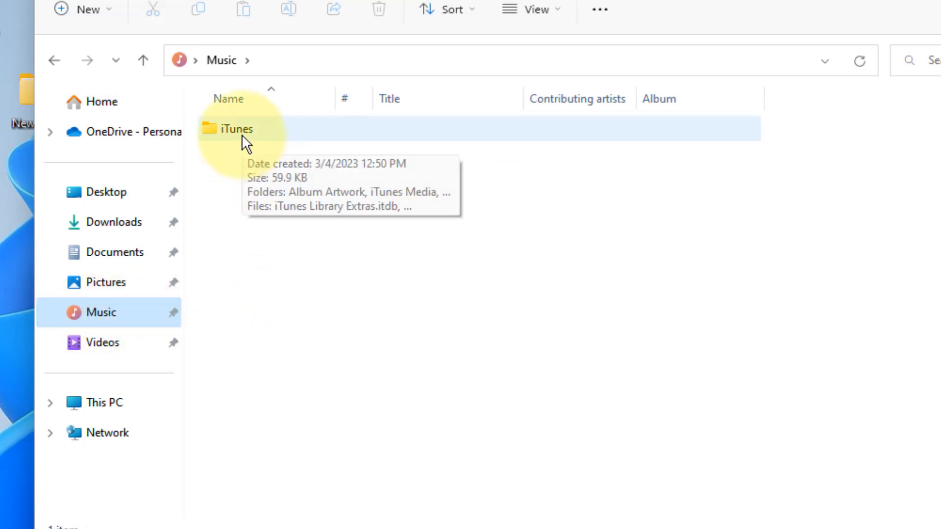
Clear the iTunes folder's Read-only attribute in Properties, applying it to subfolders and files.
{"action": "right_click", "coordinate": [238, 129]}
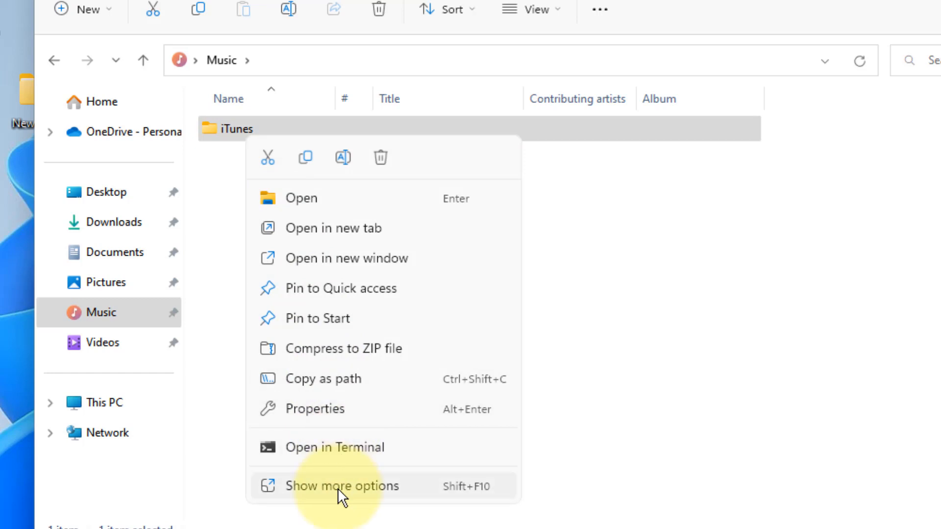
{"action": "left_click", "coordinate": [342, 486]}
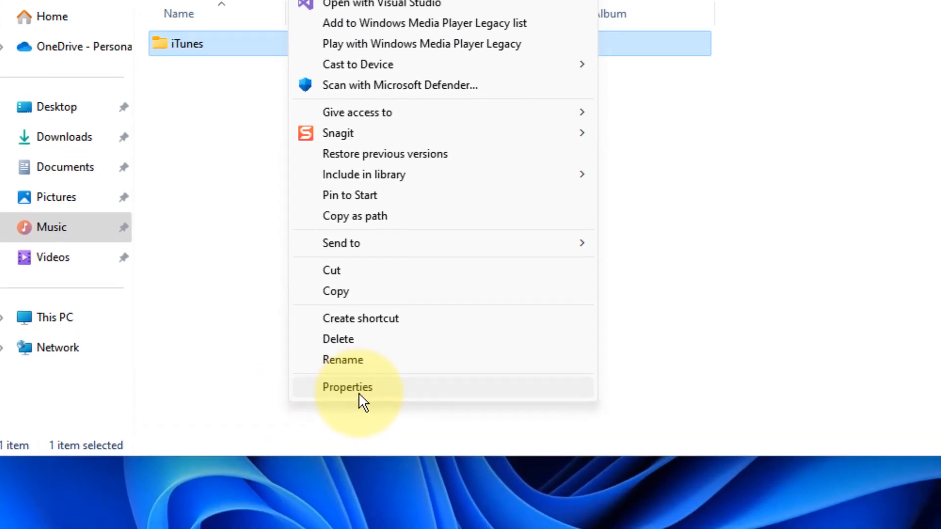
{"action": "left_click", "coordinate": [347, 387]}
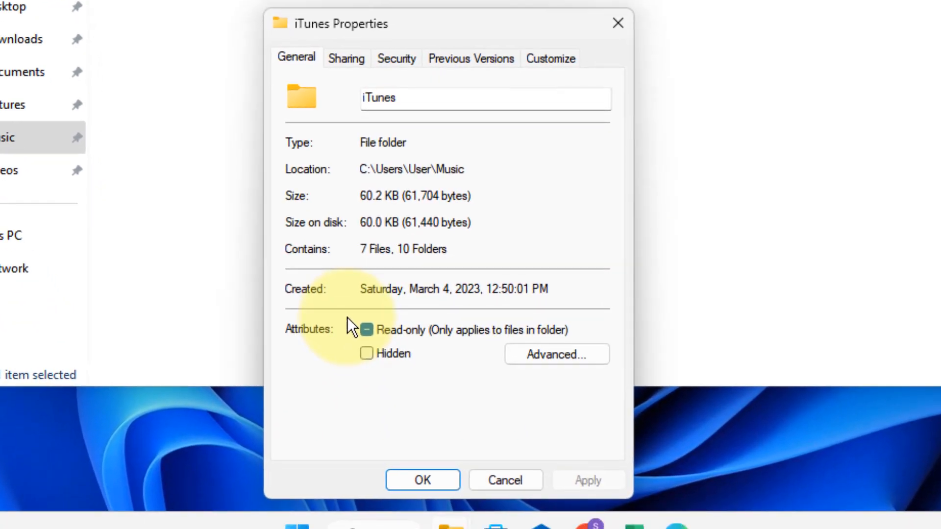
{"action": "left_click", "coordinate": [366, 329]}
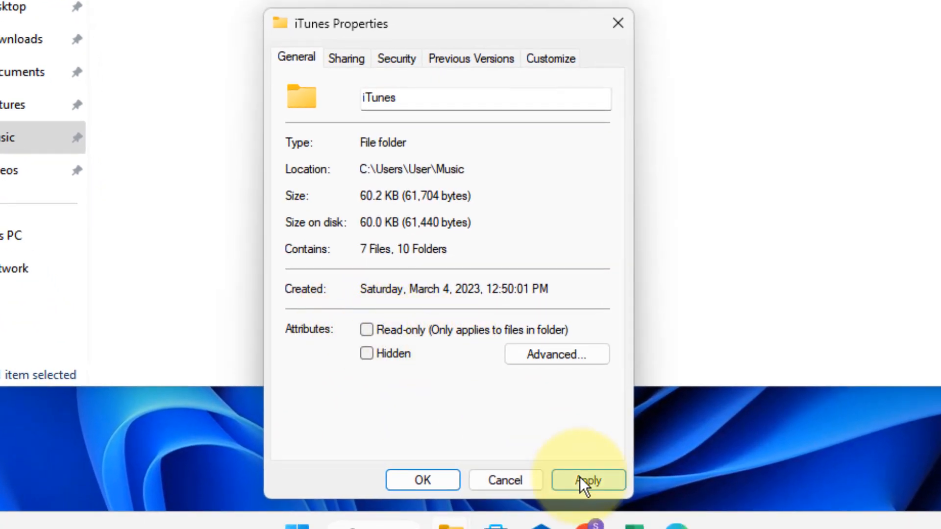
{"action": "left_click", "coordinate": [588, 480]}
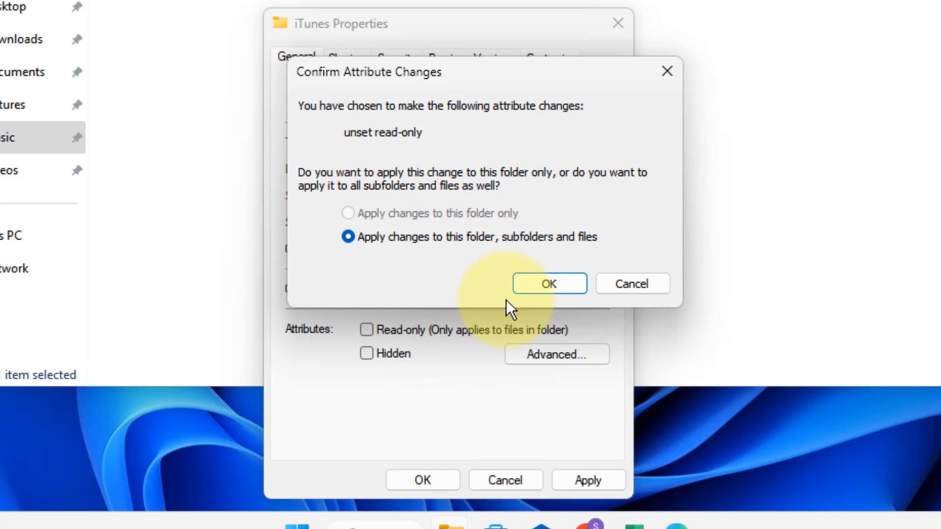
{"action": "left_click", "coordinate": [548, 284]}
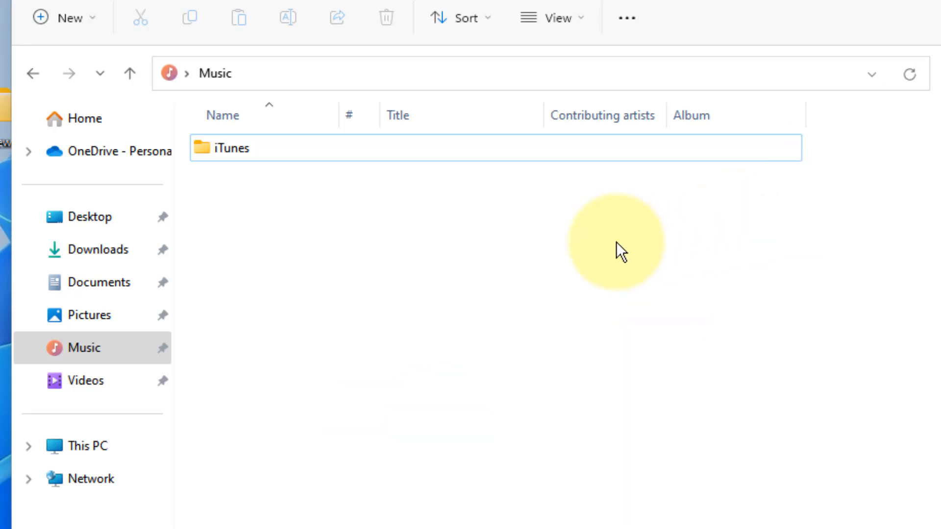
{"action": "mouse_move", "coordinate": [207, 291]}
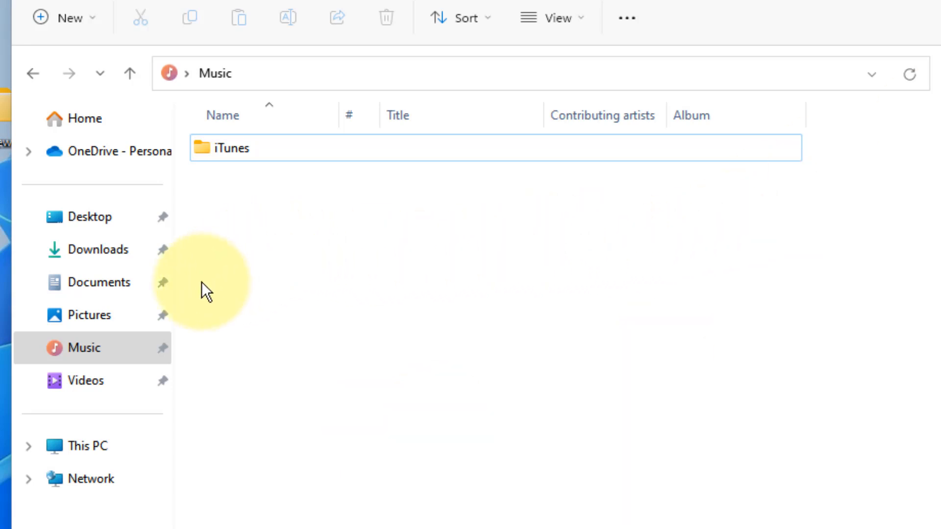
In Pictures, create a folder named 'Camera' and permanently delete the resulting duplicate.
{"action": "left_click", "coordinate": [88, 315]}
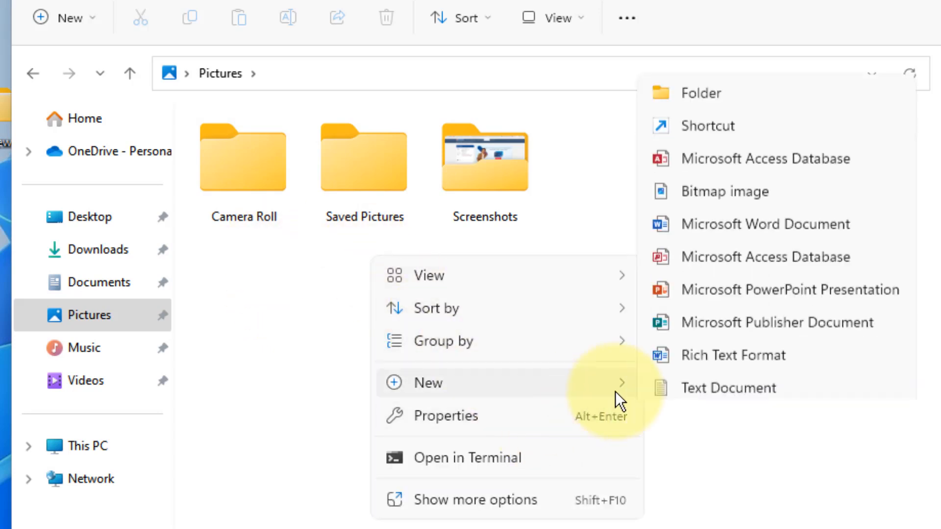
{"action": "left_click", "coordinate": [700, 93]}
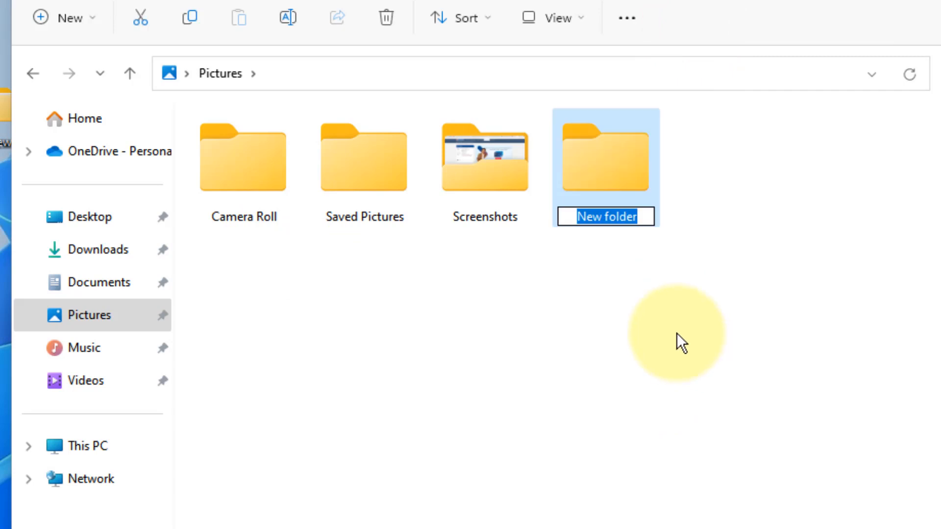
{"action": "type", "text": "Camera"}
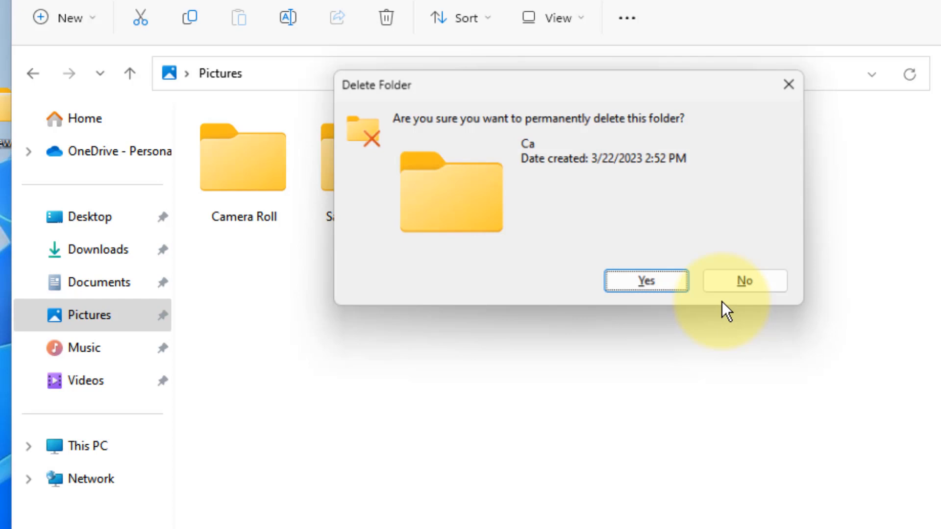
{"action": "left_click", "coordinate": [744, 281]}
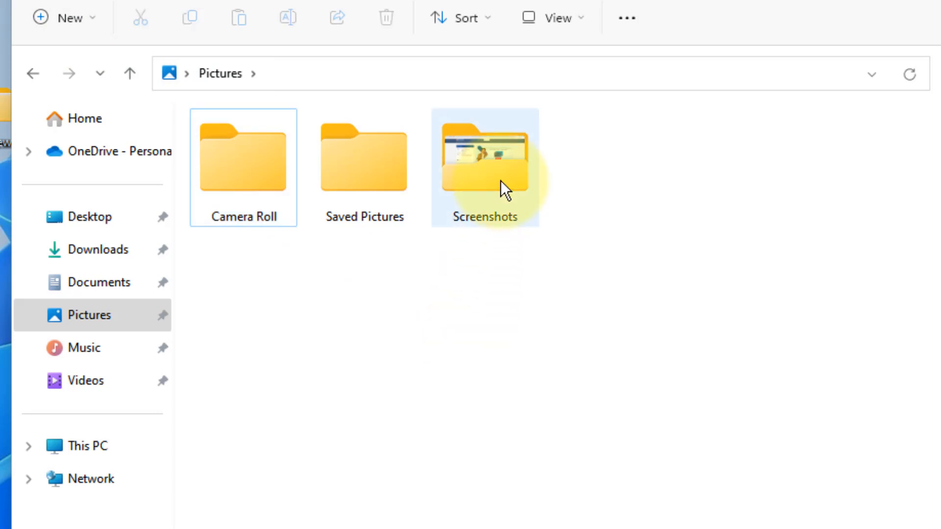
{"action": "mouse_move", "coordinate": [485, 168]}
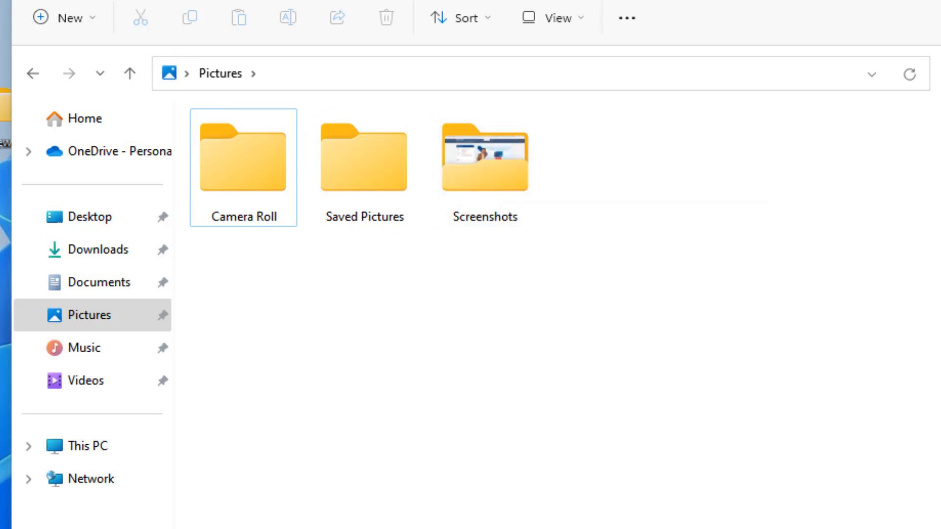
Check the Camera Roll folder's photo contents and return to Pictures.
{"action": "double_click", "coordinate": [243, 158]}
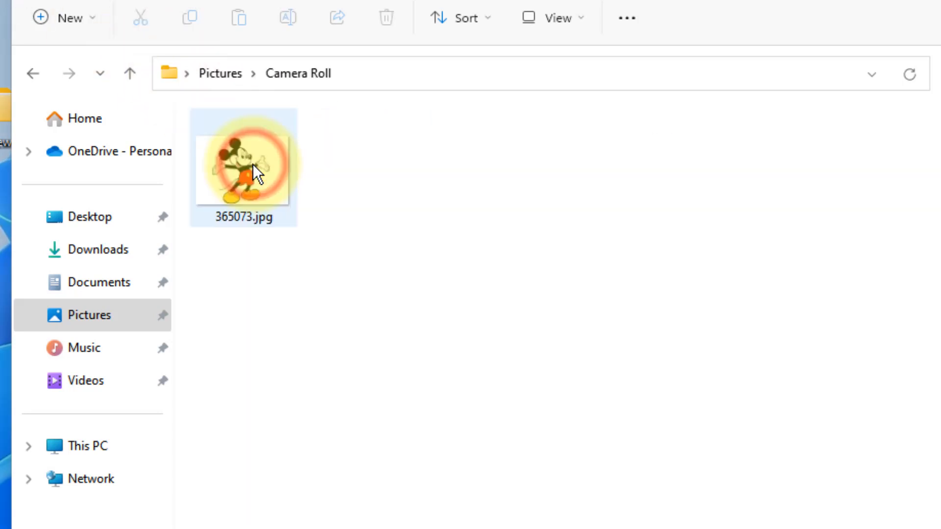
{"action": "left_click", "coordinate": [130, 74]}
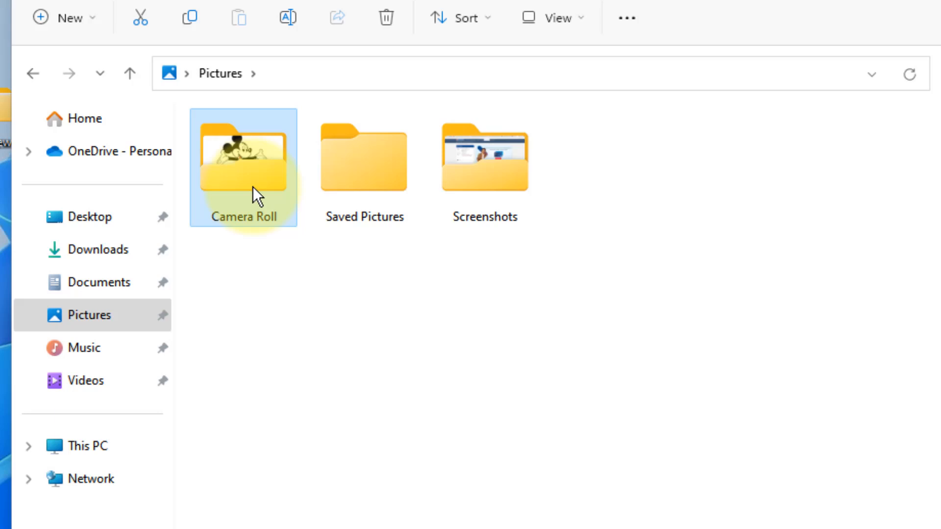
{"action": "left_click", "coordinate": [285, 315]}
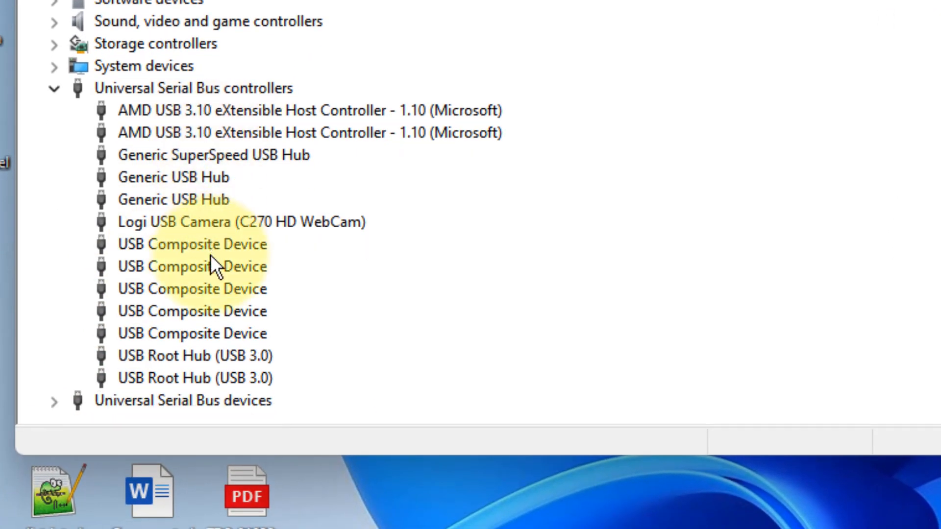
Expand Universal Serial Bus devices and select Apple Mobile Device USB Device.
{"action": "scroll", "scroll_direction": "down", "scroll_amount": 3}
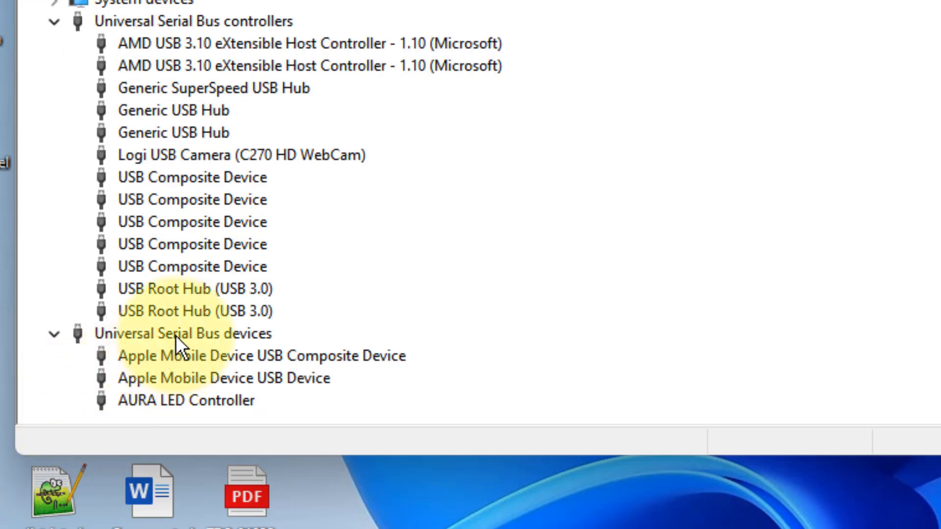
{"action": "left_click", "coordinate": [182, 333]}
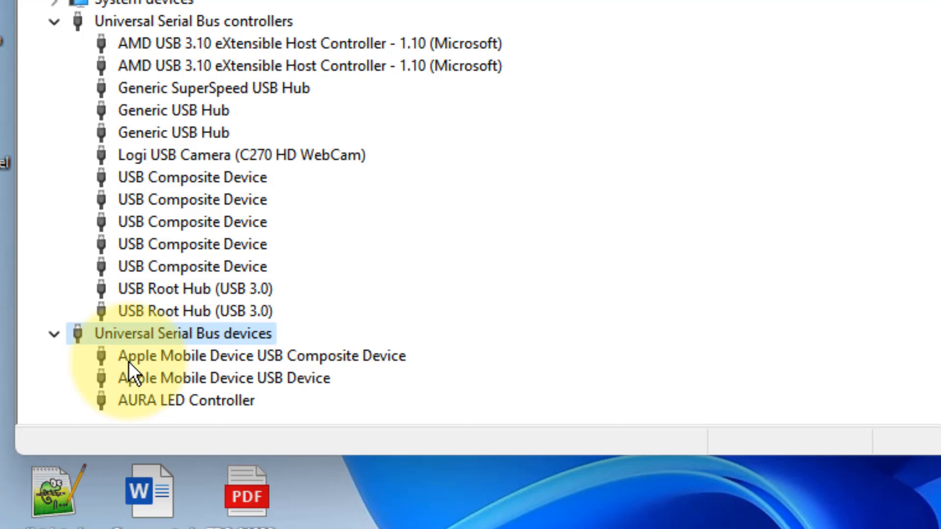
{"action": "left_click", "coordinate": [224, 379]}
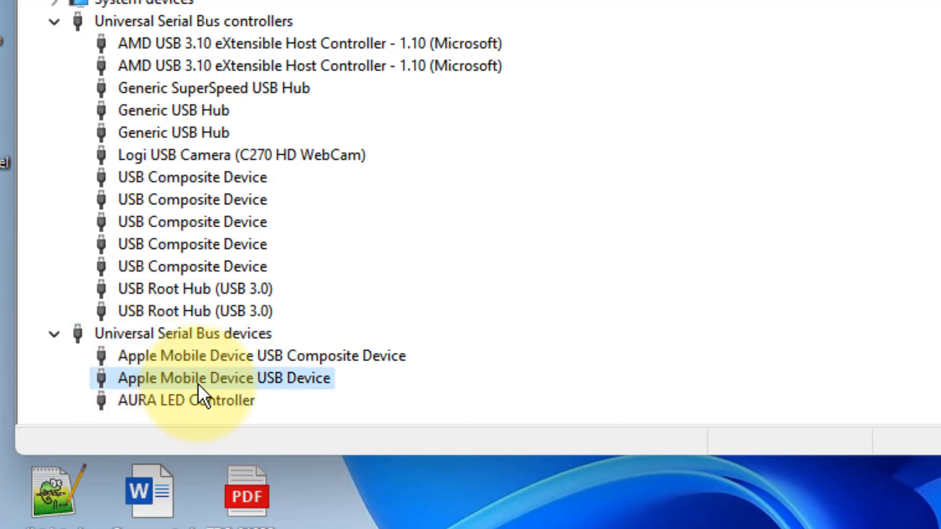
{"action": "right_click", "coordinate": [223, 378]}
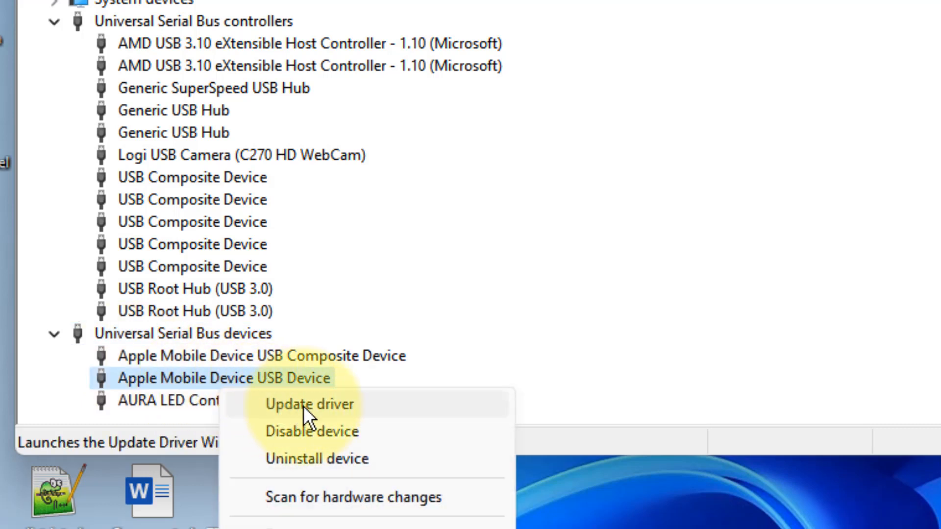
{"action": "left_click", "coordinate": [309, 403]}
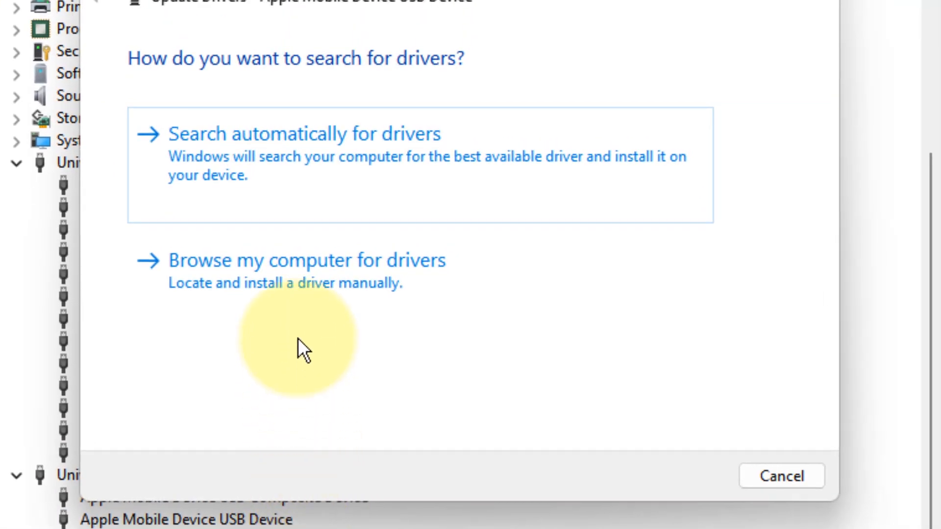
{"action": "left_click", "coordinate": [306, 260]}
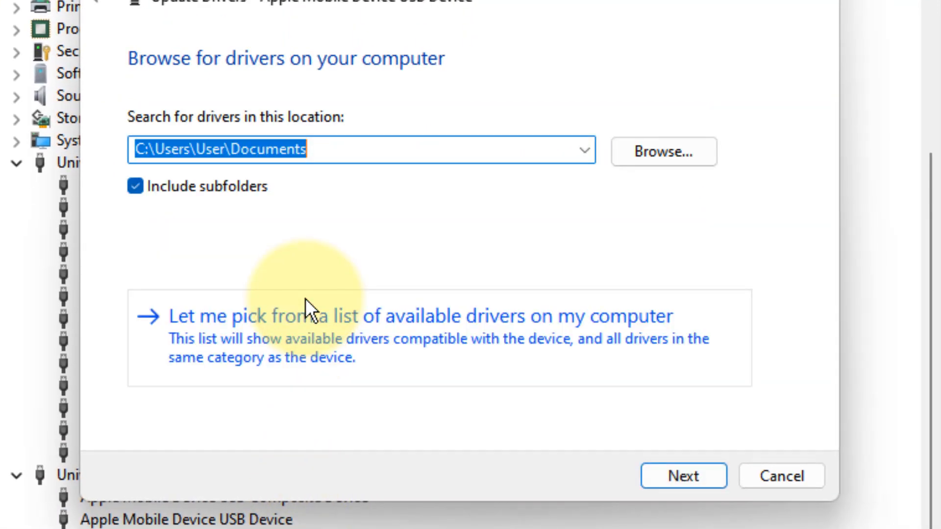
{"action": "mouse_move", "coordinate": [427, 358]}
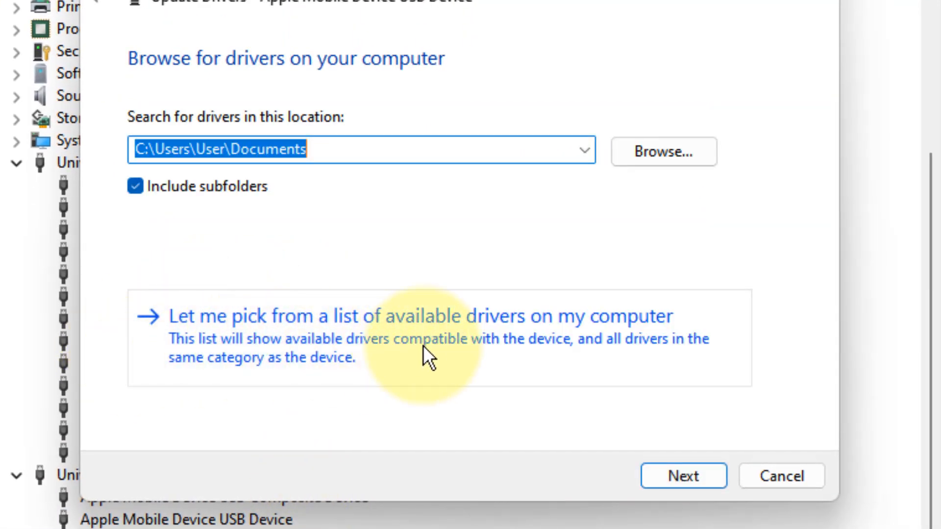
{"action": "left_click", "coordinate": [421, 316]}
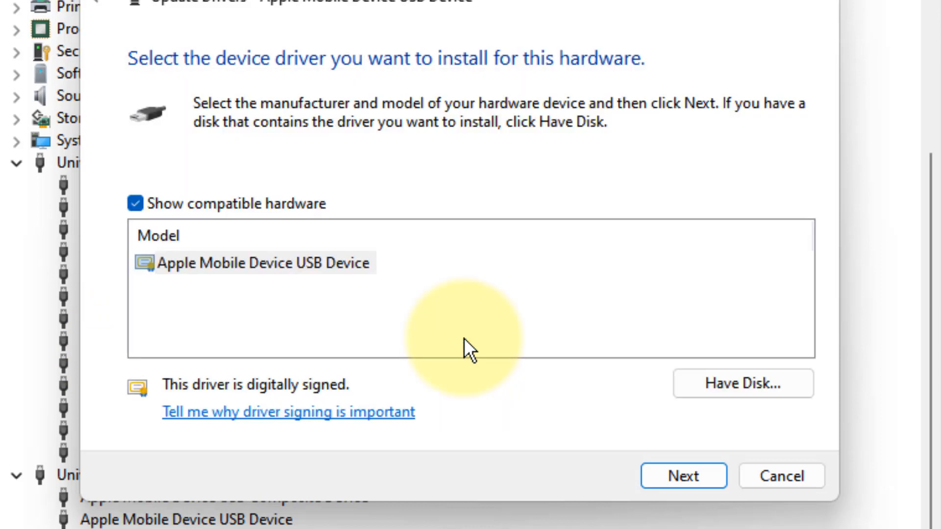
{"action": "left_click", "coordinate": [262, 263]}
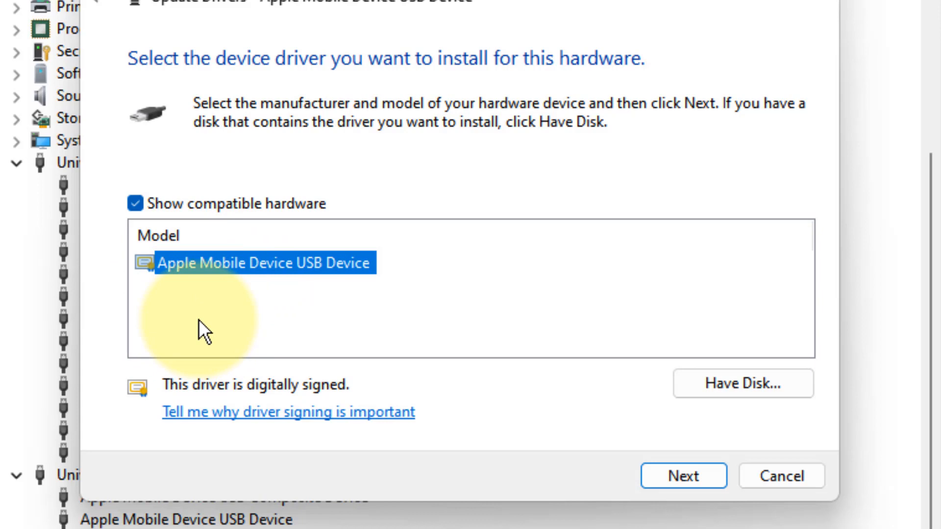
{"action": "mouse_move", "coordinate": [357, 393]}
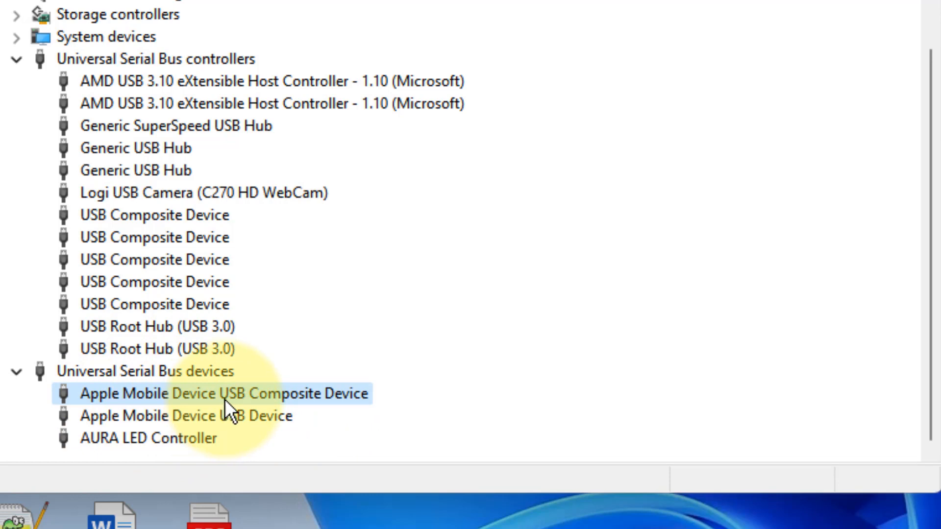
Update the Apple Mobile Device USB Composite Device driver by manually picking MTP USB Device from the list.
{"action": "right_click", "coordinate": [223, 395]}
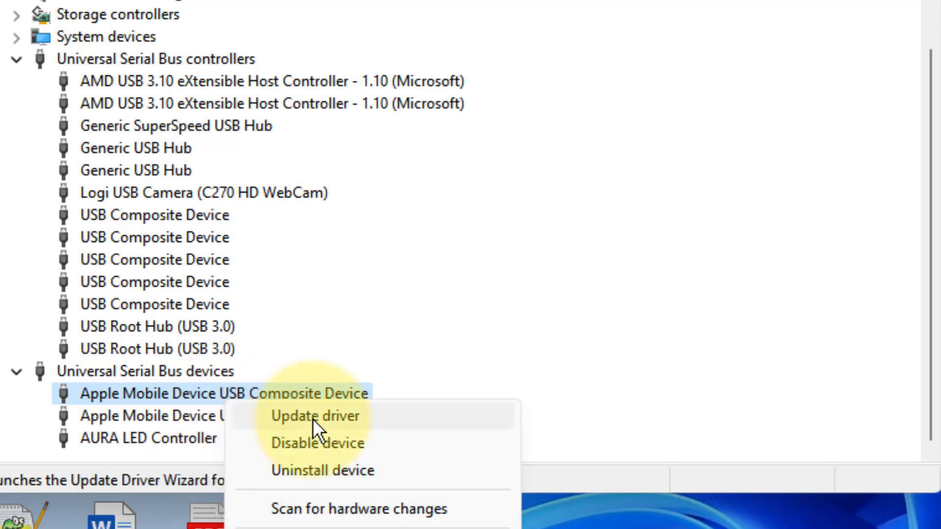
{"action": "left_click", "coordinate": [315, 416]}
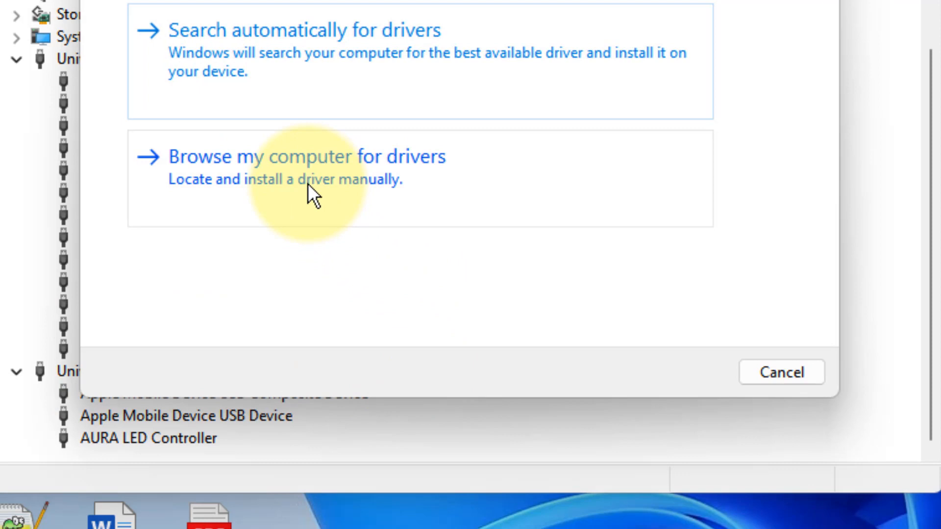
{"action": "left_click", "coordinate": [306, 156]}
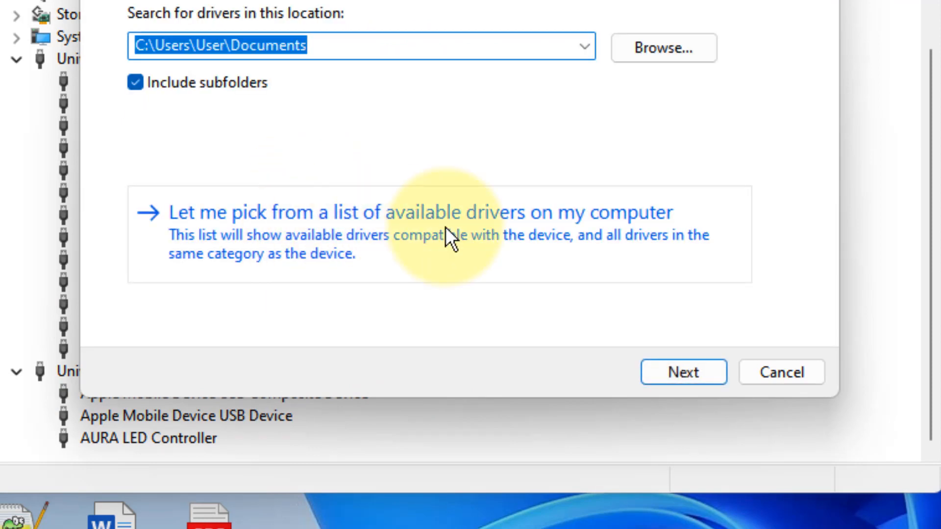
{"action": "left_click", "coordinate": [420, 211]}
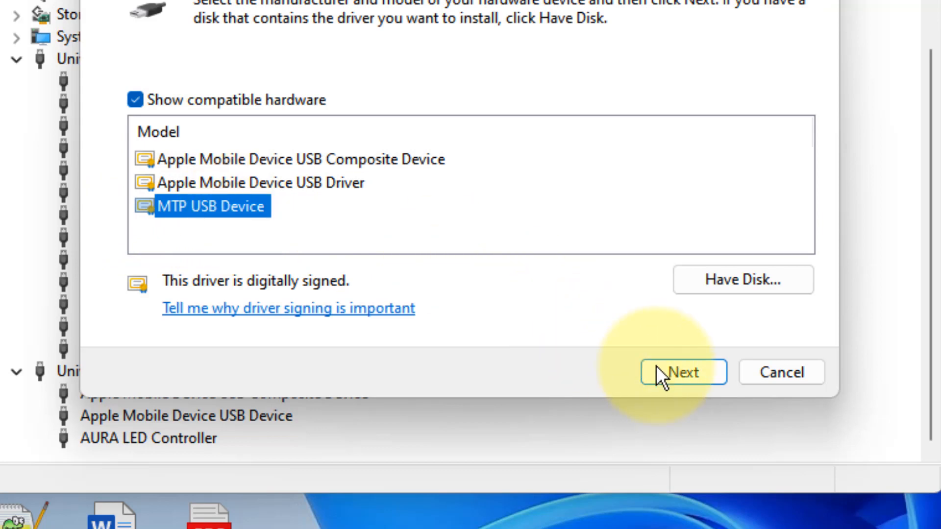
{"action": "left_click", "coordinate": [682, 372]}
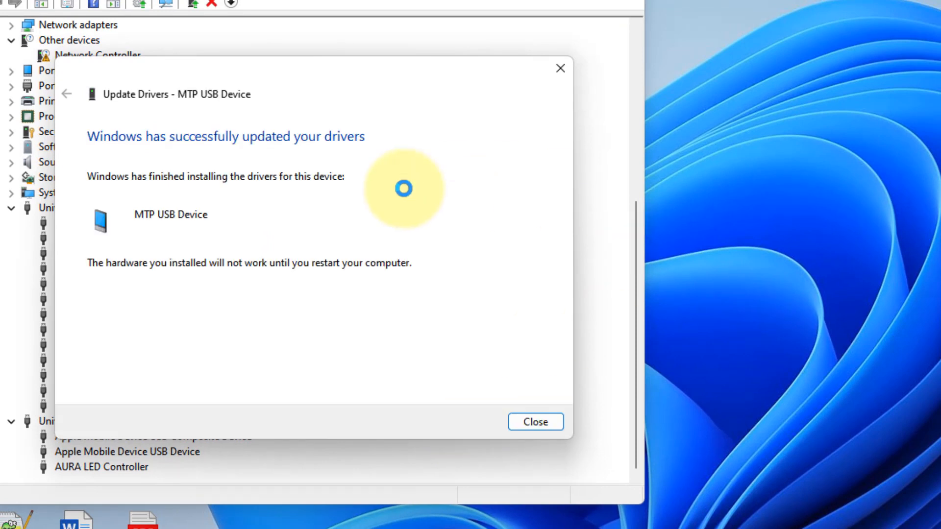
Close the driver-update success message and decline restarting the computer.
{"action": "left_click", "coordinate": [534, 422]}
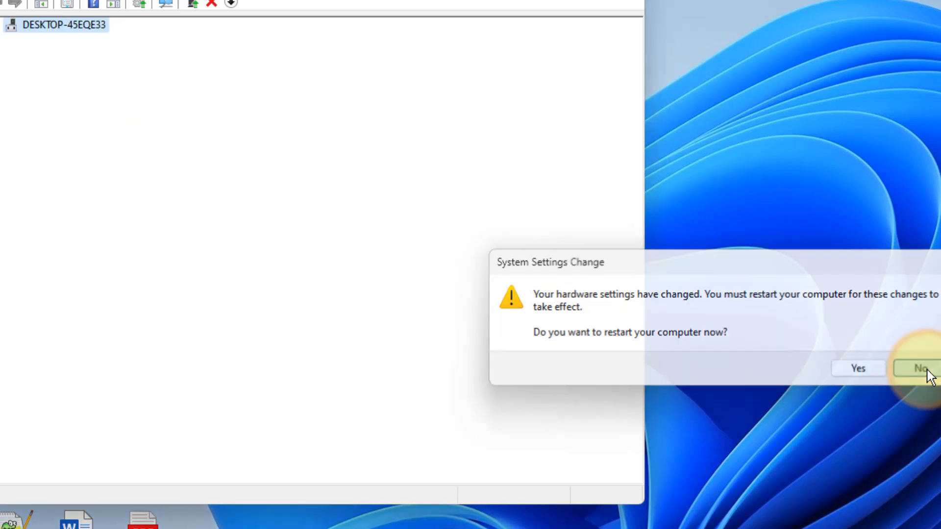
{"action": "left_click", "coordinate": [921, 368]}
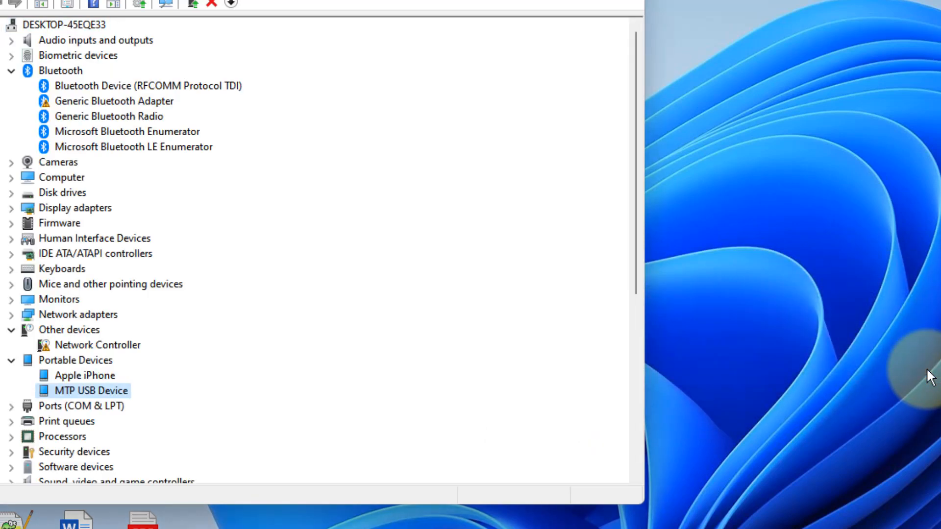